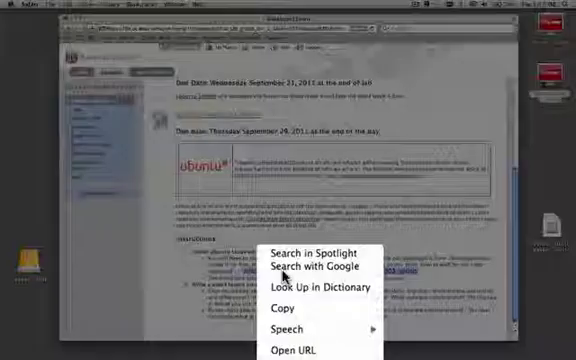
{"action": "mouse_move", "coordinate": [290, 300]}
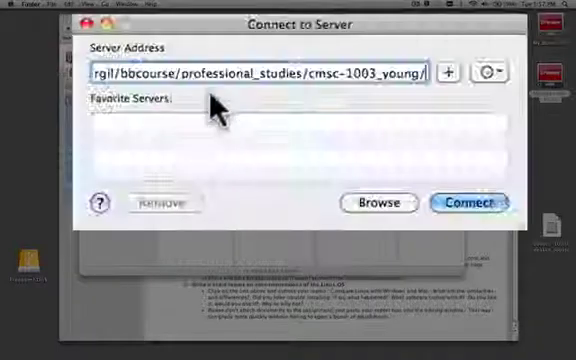
Connect Finder to the cmsc-1003_young course server folder.
{"action": "left_click", "coordinate": [473, 204]}
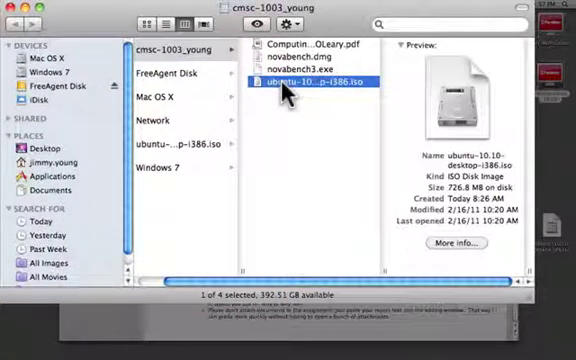
{"action": "mouse_move", "coordinate": [287, 90]}
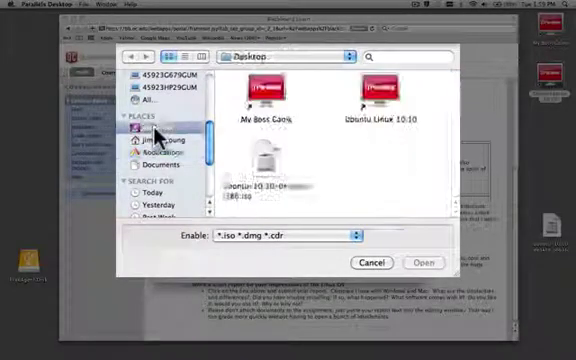
Pick the Ubuntu 10.10 ISO from the Desktop and accept its detection as Ubuntu Linux.
{"action": "left_click", "coordinate": [263, 160]}
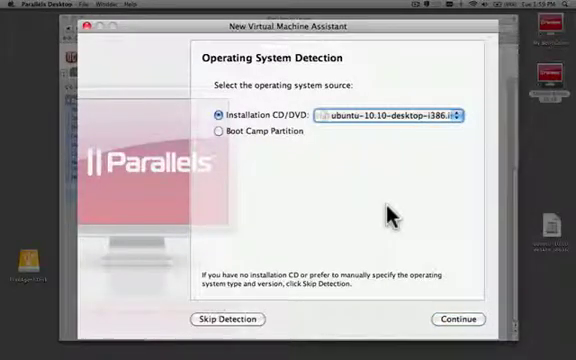
{"action": "left_click", "coordinate": [456, 319]}
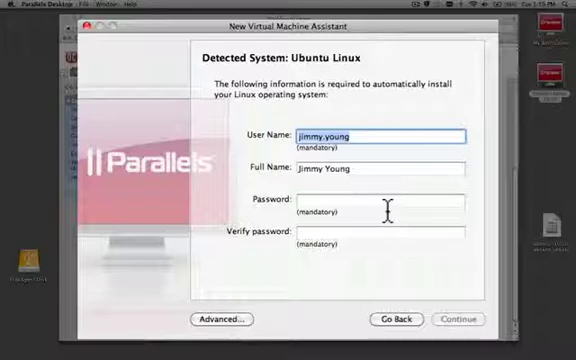
Enter and verify the Ubuntu account password, then continue to VM naming.
{"action": "left_click", "coordinate": [383, 200]}
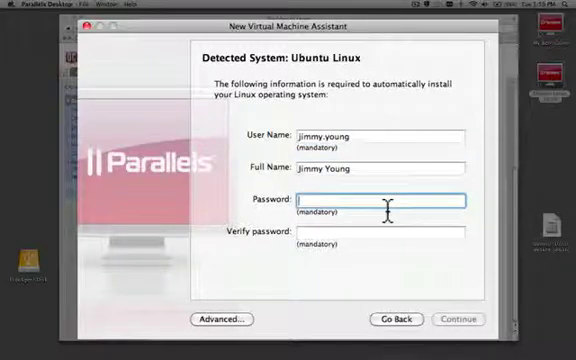
{"action": "type", "text": "•"}
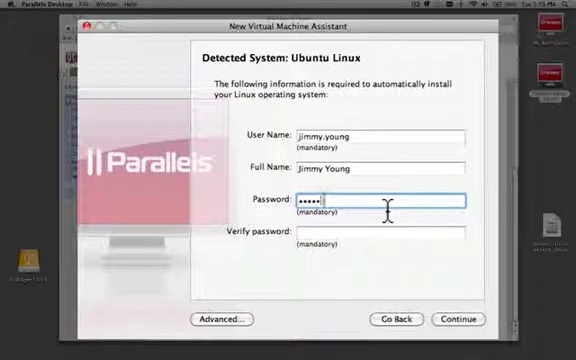
{"action": "type", "text": "••••"}
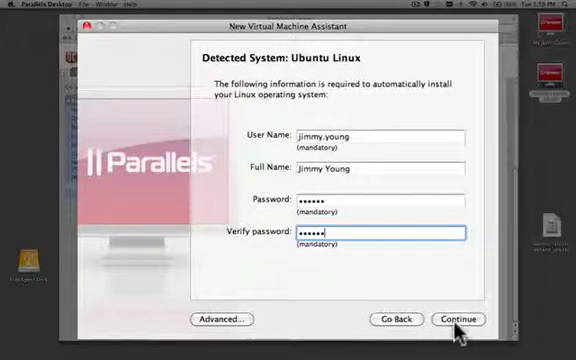
{"action": "left_click", "coordinate": [457, 319]}
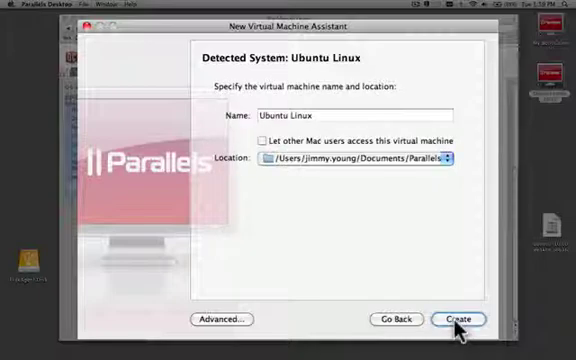
{"action": "mouse_move", "coordinate": [325, 117]}
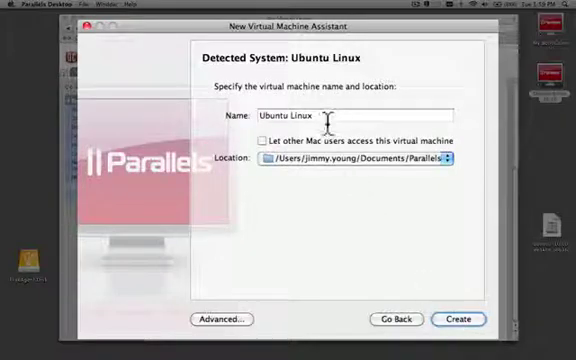
Rename the virtual machine to 'Ubuntu Linux 2' and create it.
{"action": "left_click", "coordinate": [360, 113]}
{"action": "type", "text": " 2"}
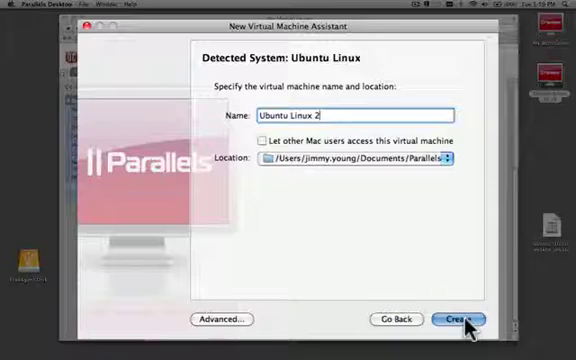
{"action": "left_click", "coordinate": [466, 319]}
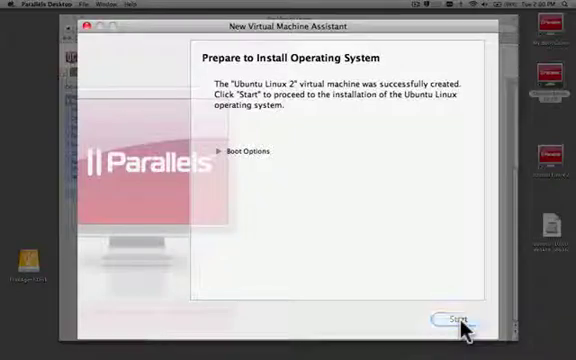
{"action": "left_click", "coordinate": [457, 320]}
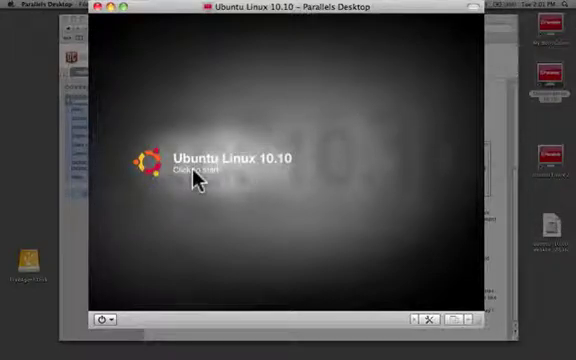
{"action": "left_click", "coordinate": [200, 180]}
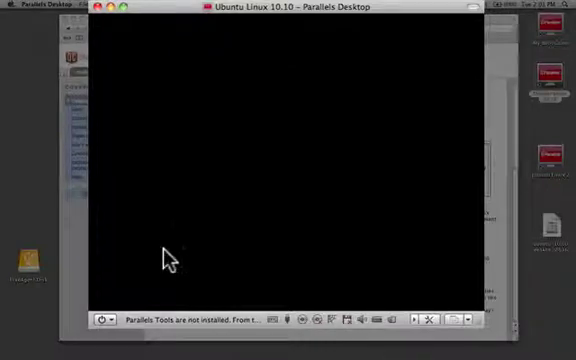
{"action": "mouse_move", "coordinate": [336, 173]}
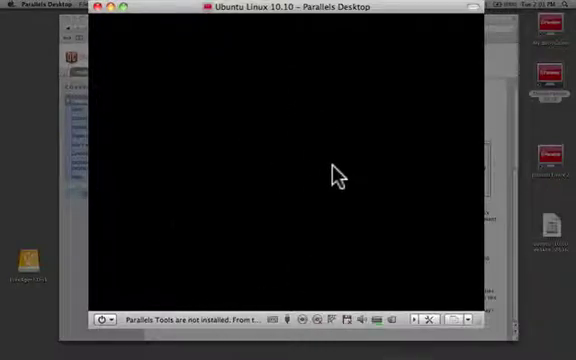
{"action": "mouse_move", "coordinate": [352, 182]}
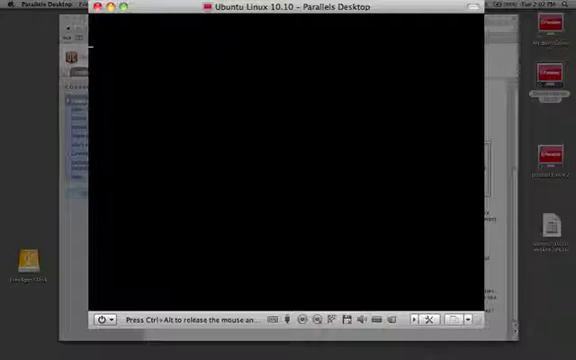
Release keyboard capture while Ubuntu 10.10 boots to its desktop.
{"action": "key", "text": "ctrl+alt"}
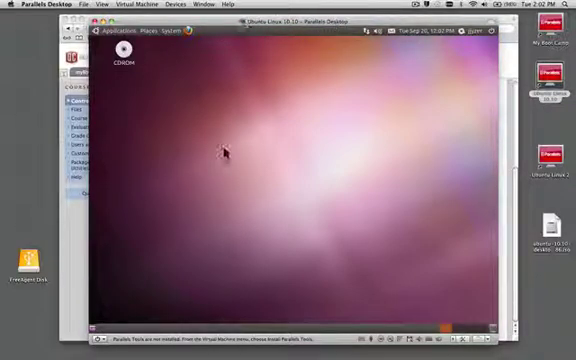
{"action": "mouse_move", "coordinate": [288, 192]}
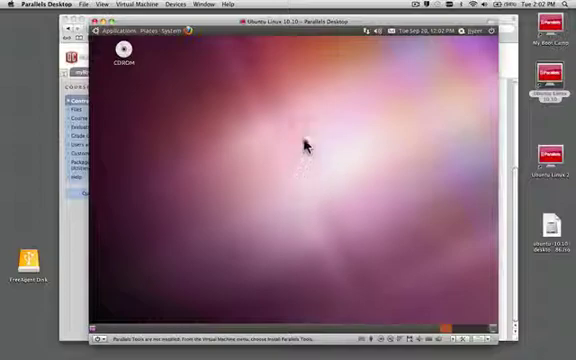
{"action": "mouse_move", "coordinate": [258, 38]}
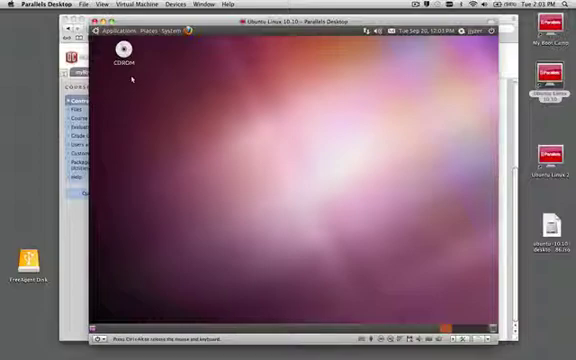
{"action": "left_click", "coordinate": [167, 35]}
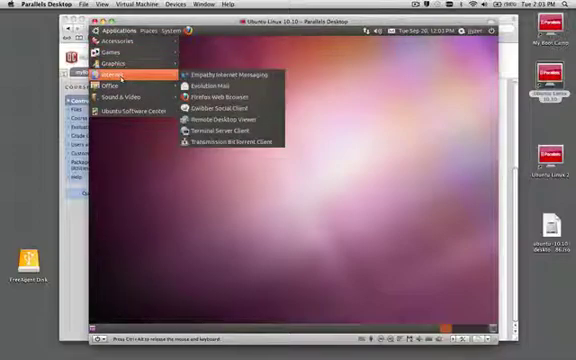
{"action": "mouse_move", "coordinate": [113, 88]}
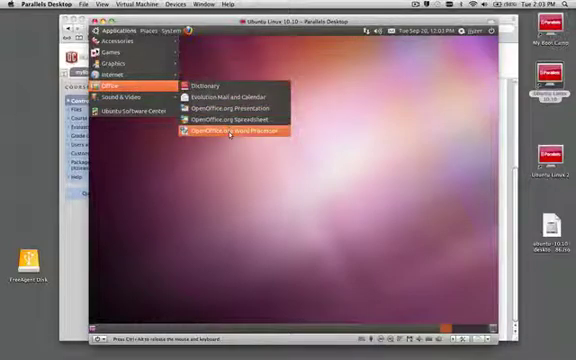
{"action": "mouse_move", "coordinate": [235, 132]}
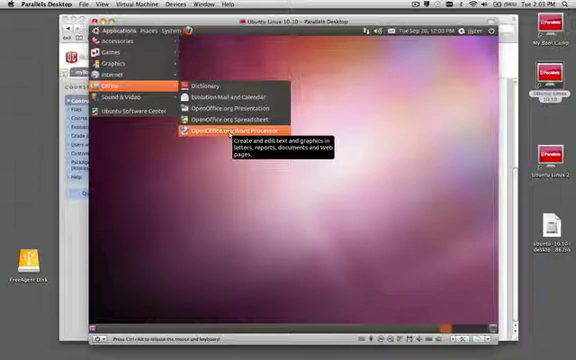
{"action": "mouse_move", "coordinate": [127, 98]}
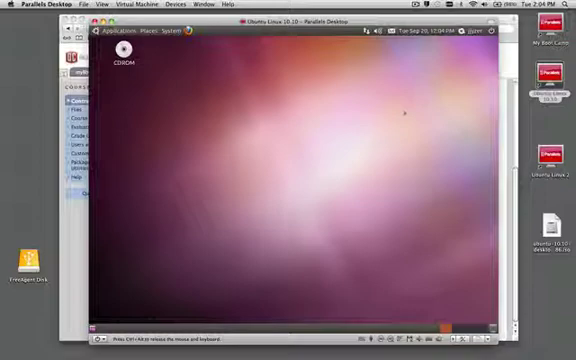
{"action": "mouse_move", "coordinate": [275, 90]}
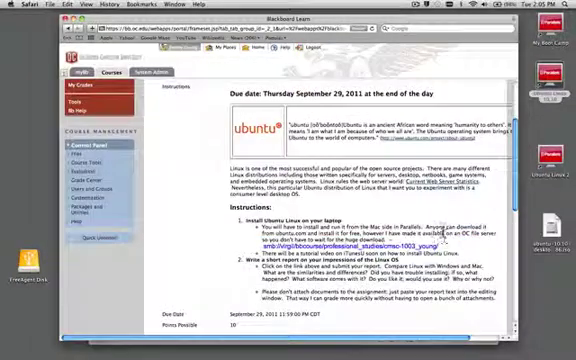
Scroll the Blackboard assignment page past Assignment Materials to the Submit section.
{"action": "scroll", "scroll_direction": "down", "scroll_amount": 3}
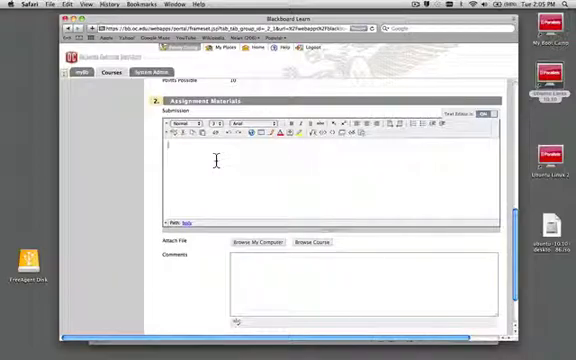
{"action": "scroll", "scroll_direction": "down", "scroll_amount": 3}
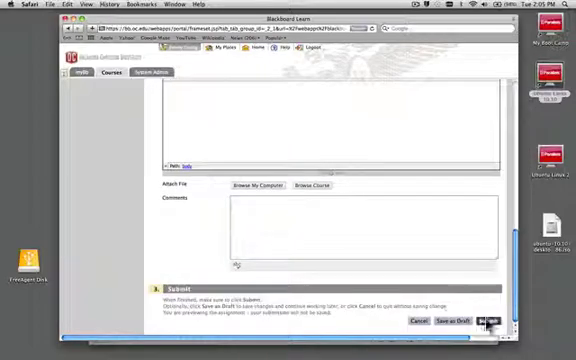